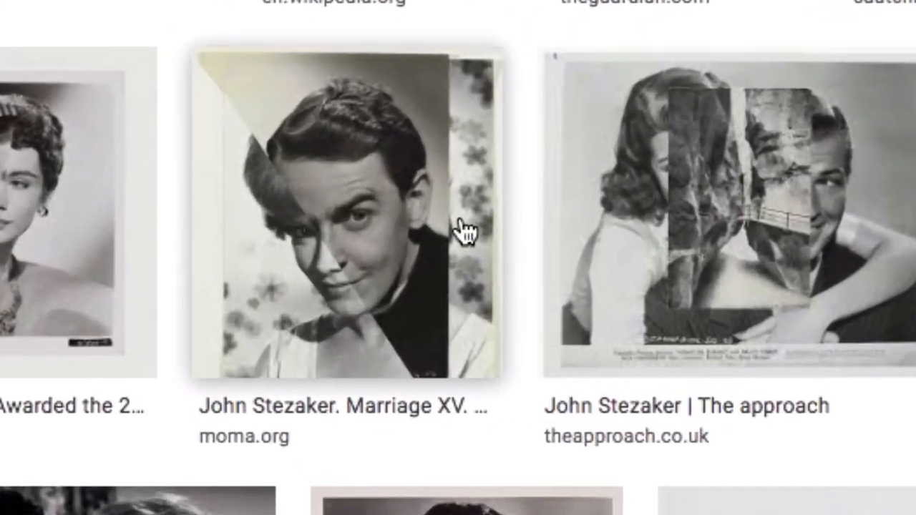
Step: Browse the Google Images results, preview a John Stezaker collage, then close Chrome
scroll("up", 3)
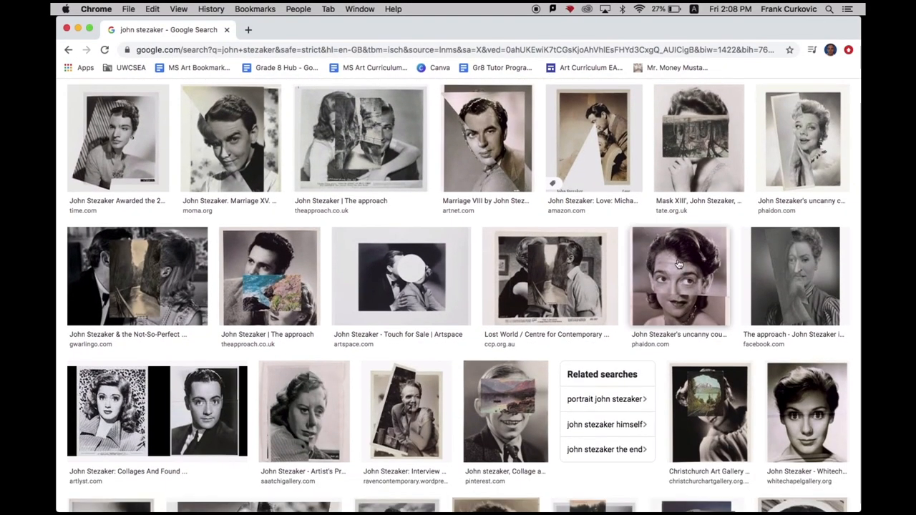
scroll("down", 3)
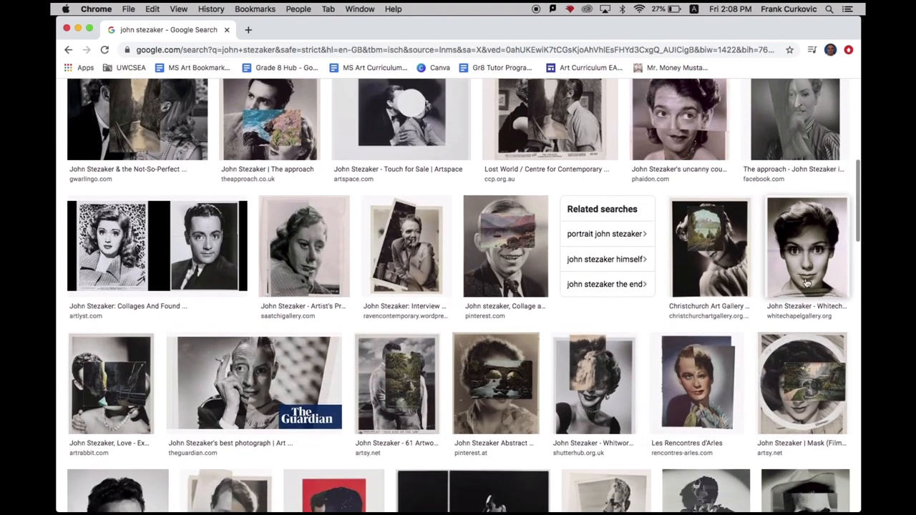
left_click(157, 245)
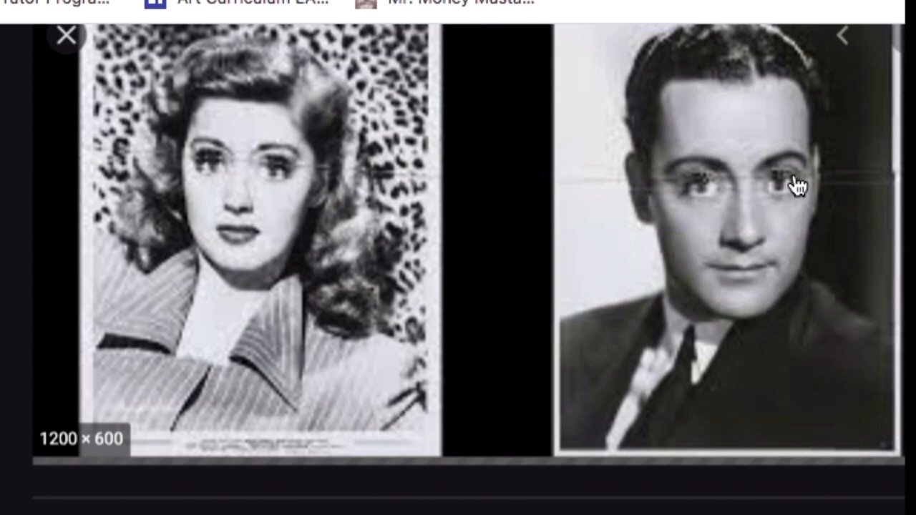
left_click(66, 35)
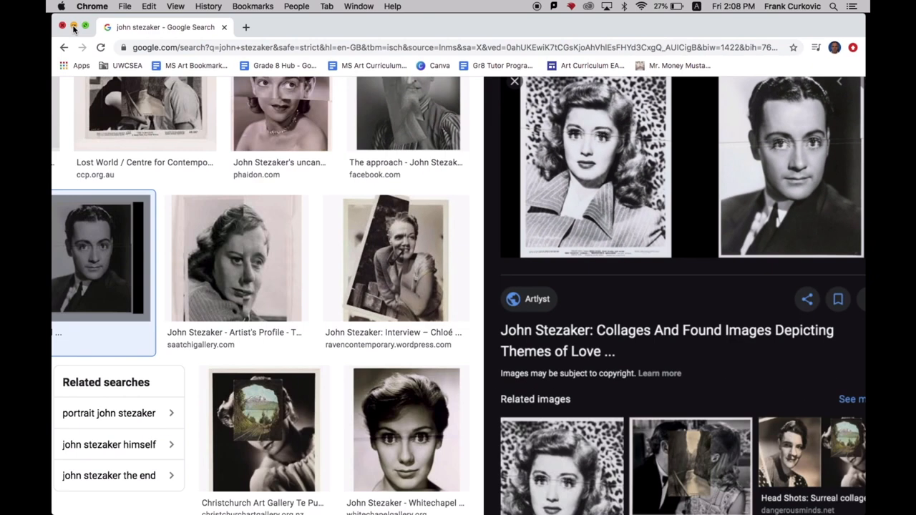
left_click(74, 27)
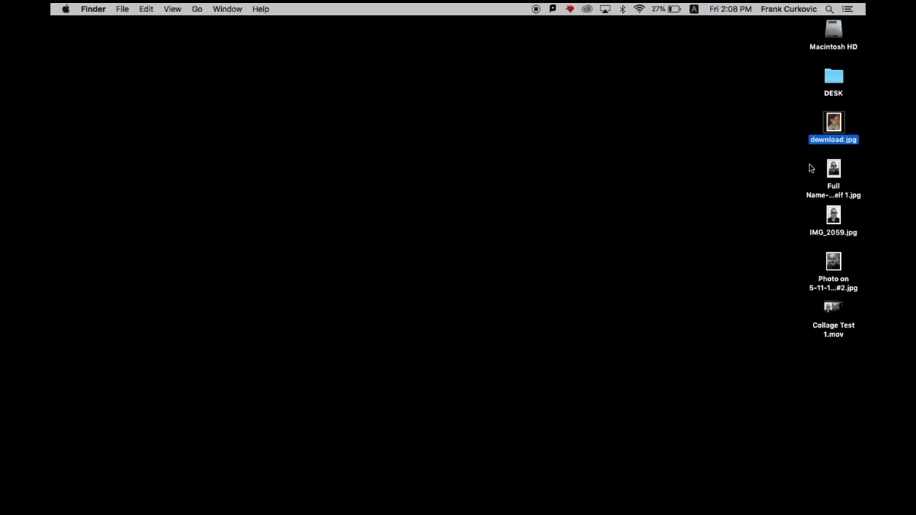
left_click(834, 262)
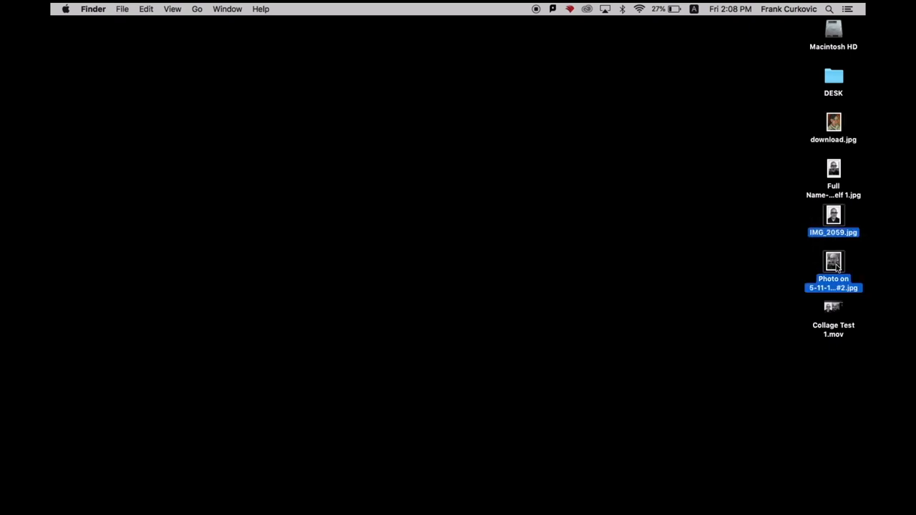
double_click(833, 215)
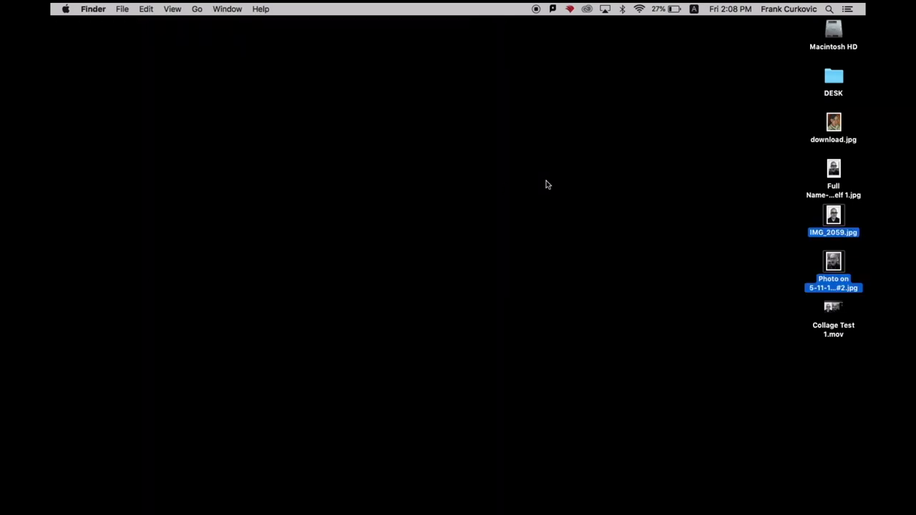
mouse_move(625, 493)
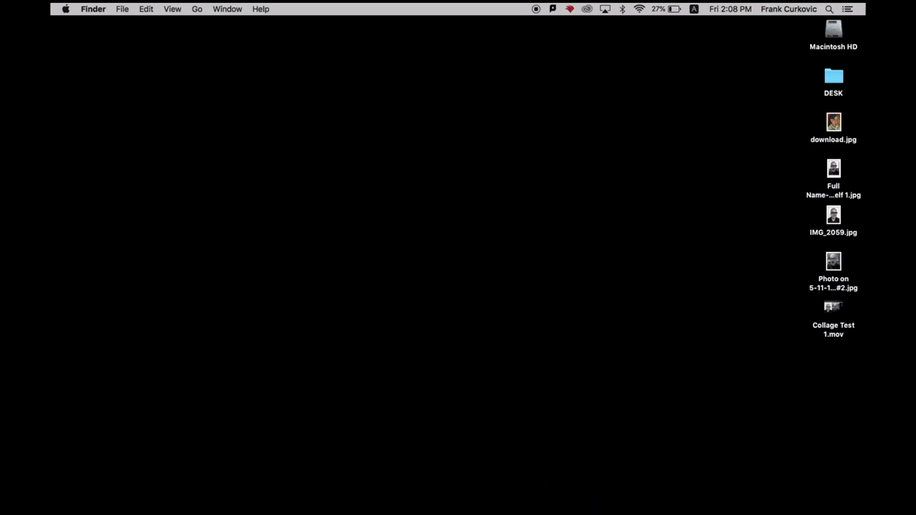
Step: Search 'photosh' in Spotlight to launch Photoshop CC 2015.5
left_click(829, 9)
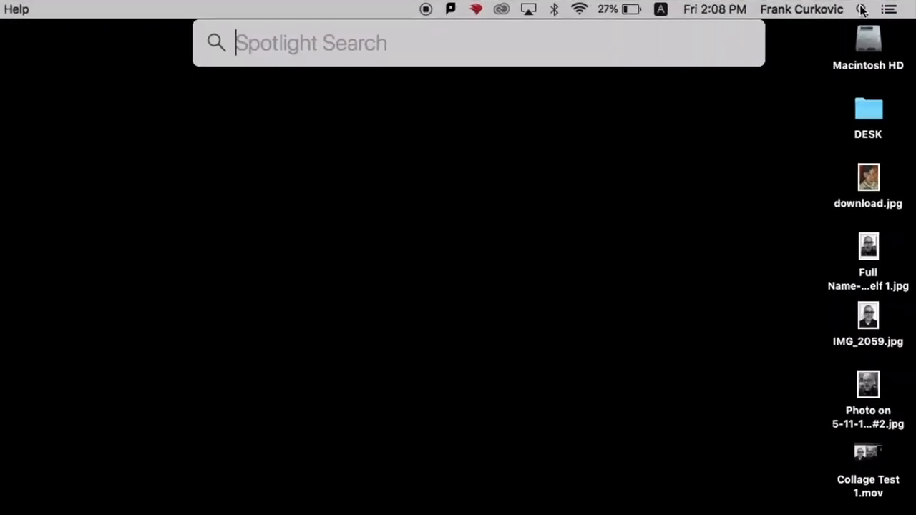
type("pho")
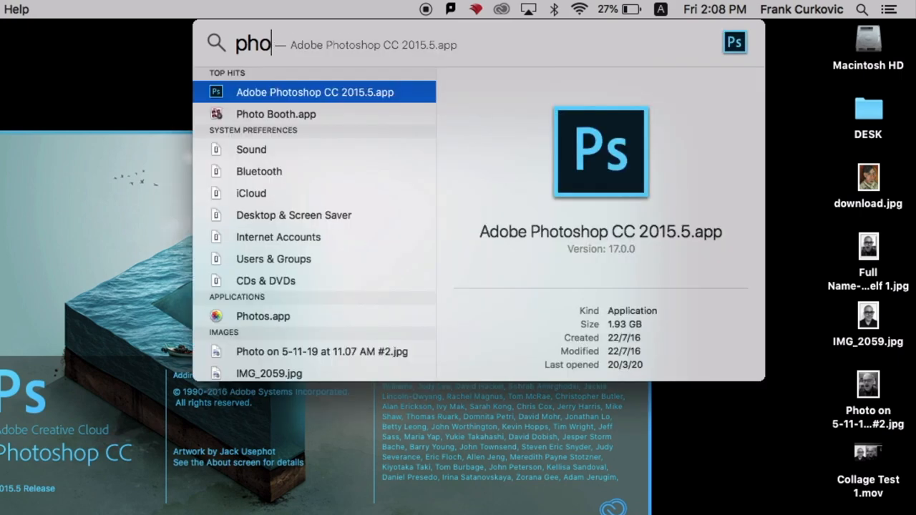
type("tosh")
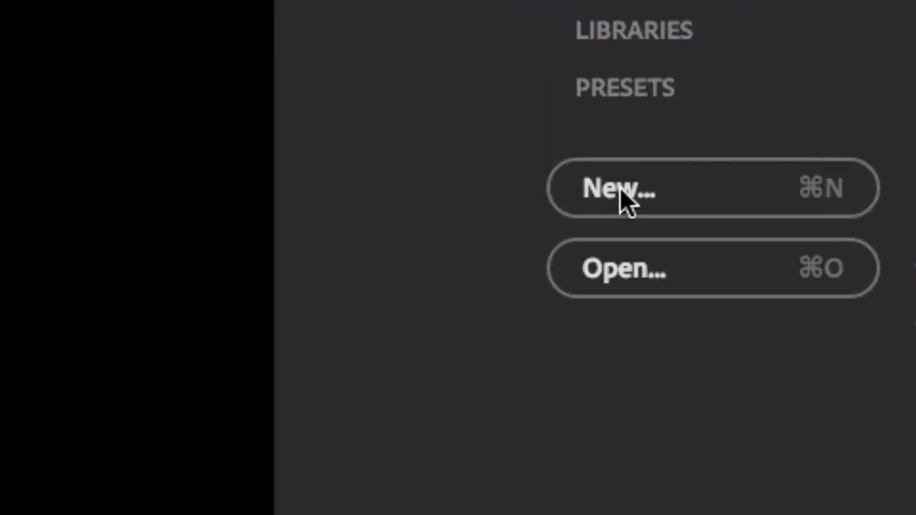
Step: Create a new A4 300 ppi CMYK document named 'Full Name-8FRC-Collage 1'
left_click(619, 188)
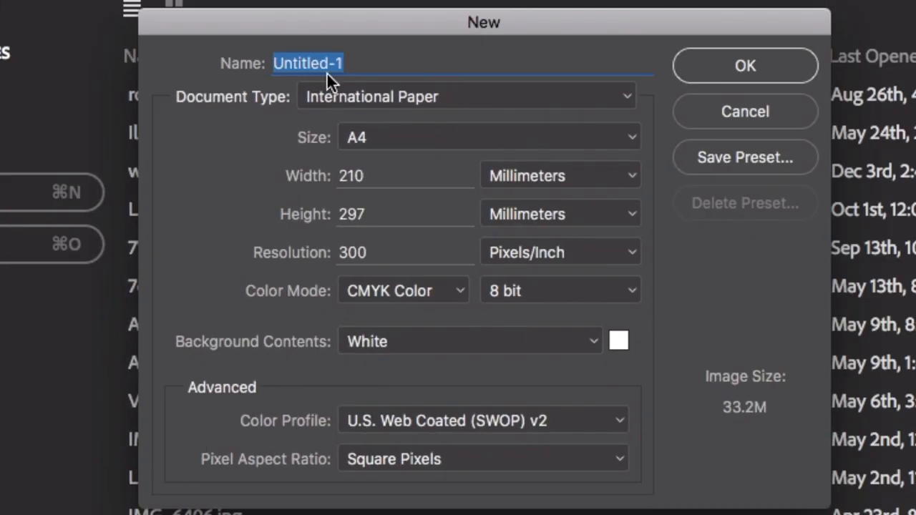
type("Full N")
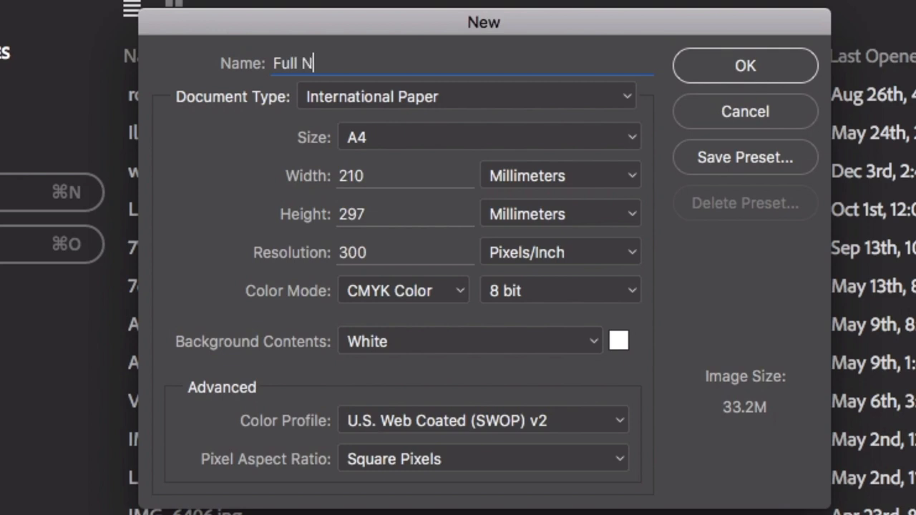
type("ame-8FRC-C")
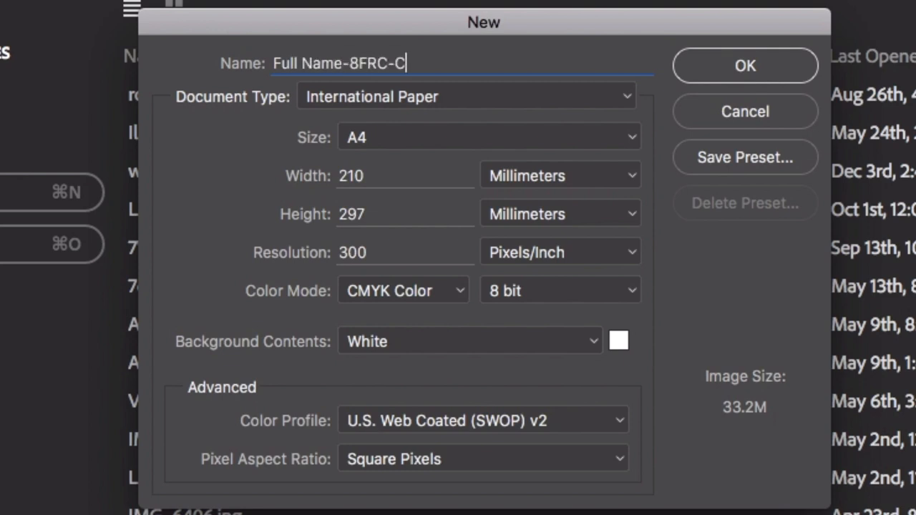
type("ollage 1")
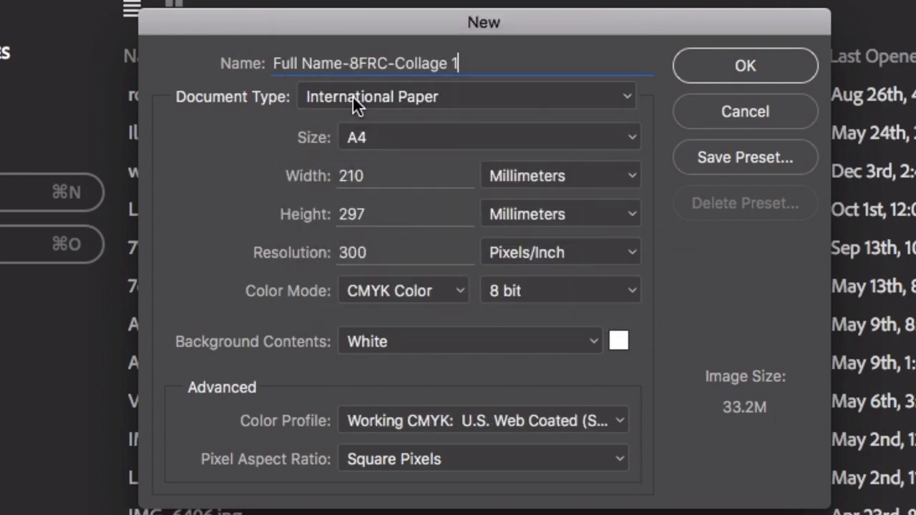
mouse_move(365, 150)
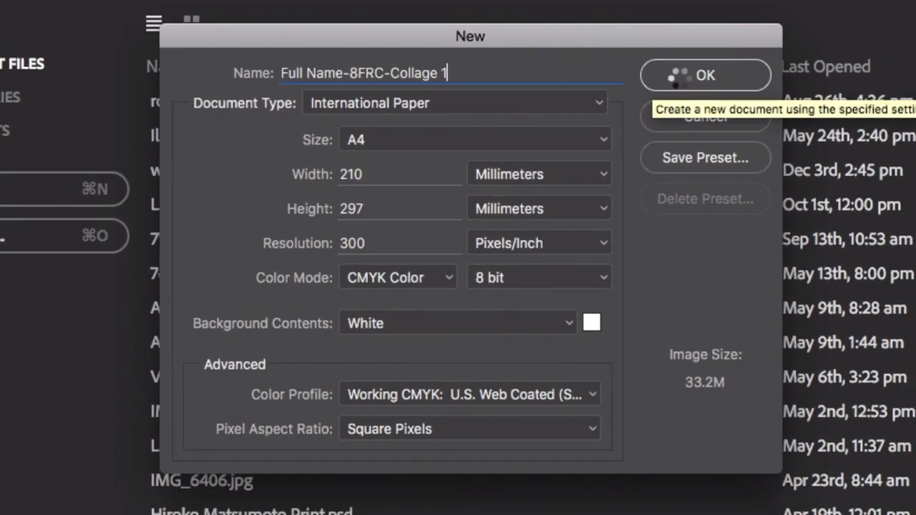
left_click(704, 75)
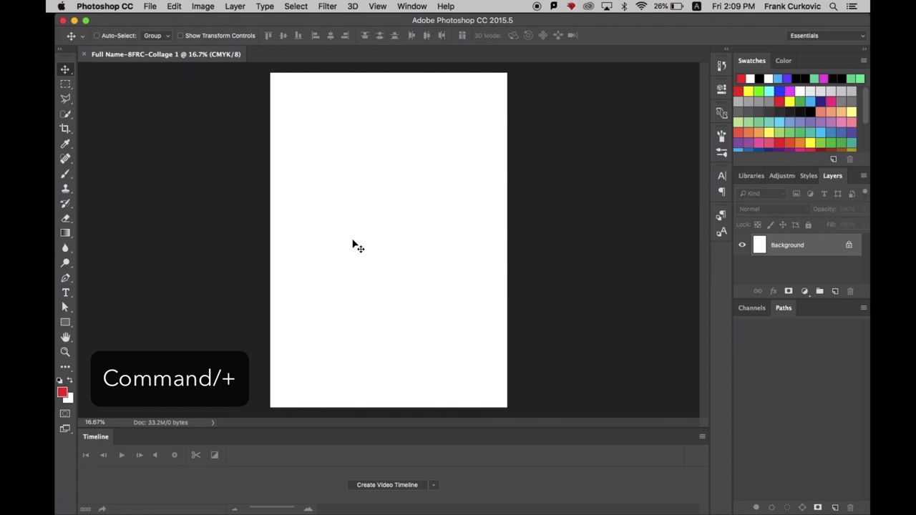
Step: Open the File menu to place the IMG_2059 photo into the document
left_click(412, 6)
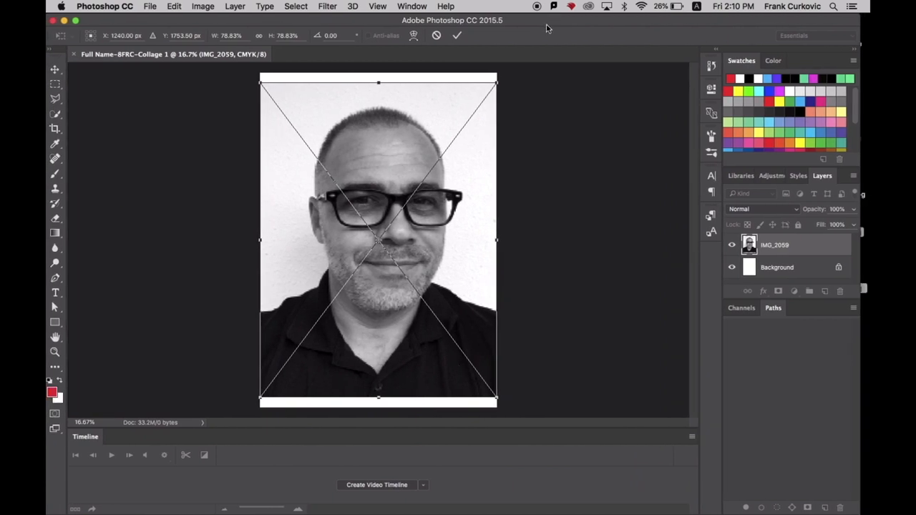
mouse_move(492, 202)
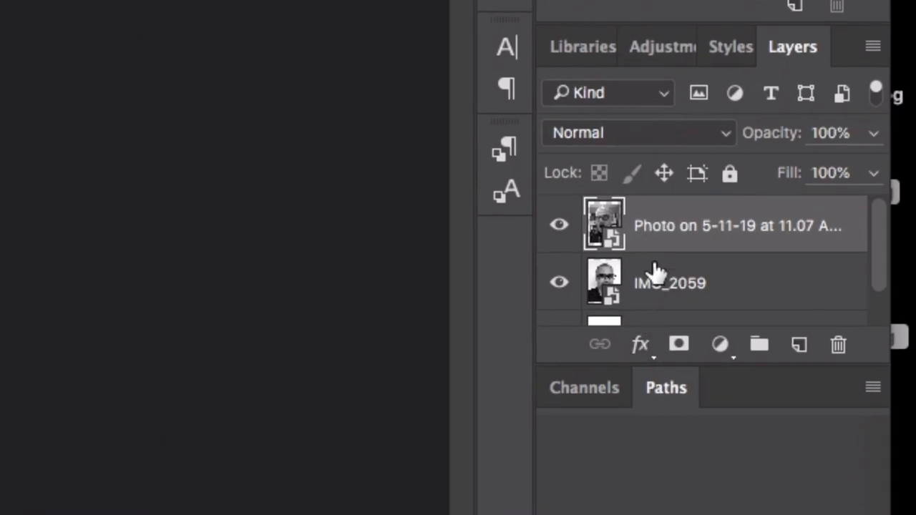
mouse_move(662, 287)
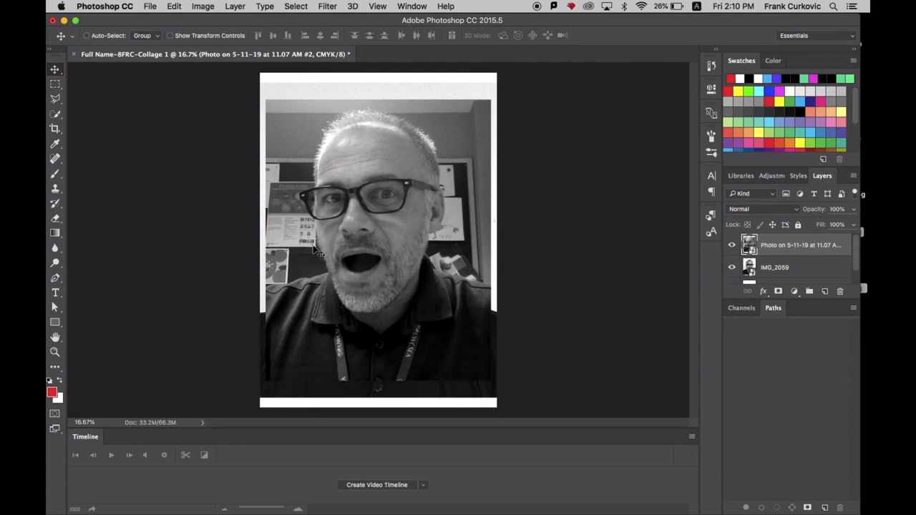
mouse_move(468, 233)
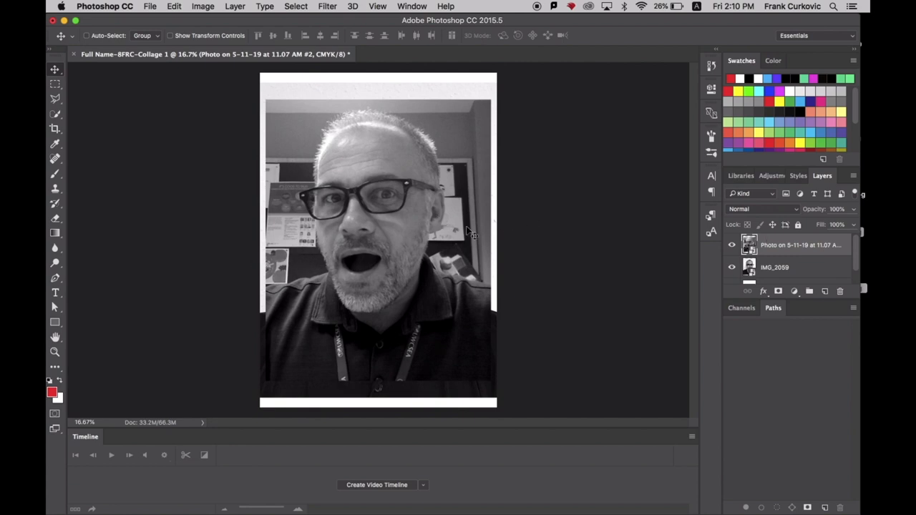
mouse_move(392, 172)
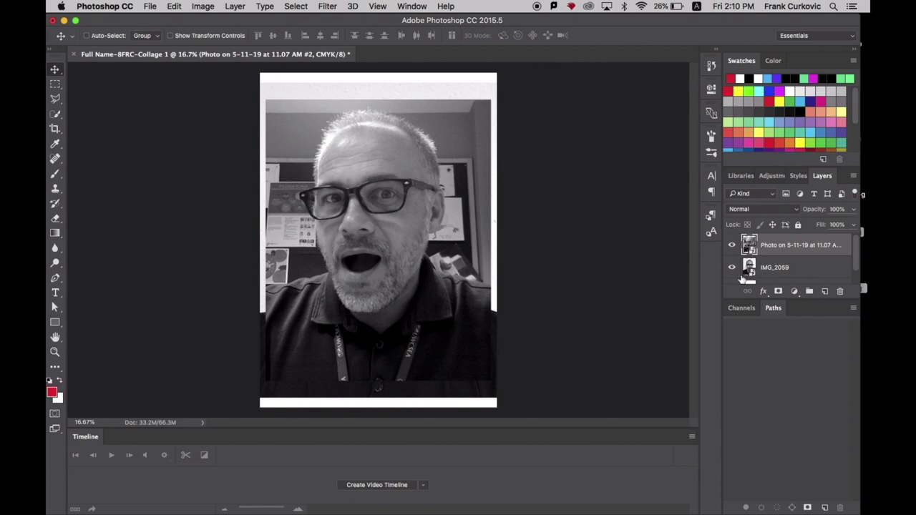
Step: Drag the 'Photo on 5-11-19' layer down and left to line up the faces
left_click(732, 245)
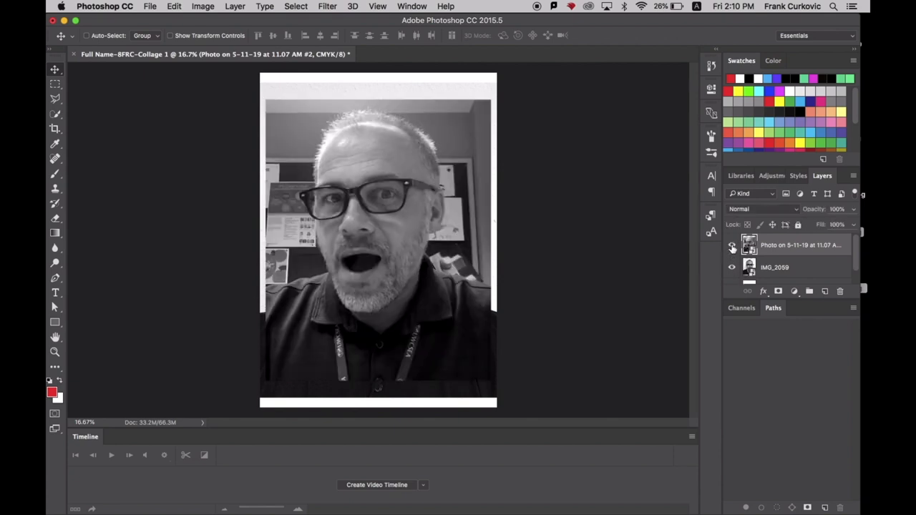
left_click(732, 245)
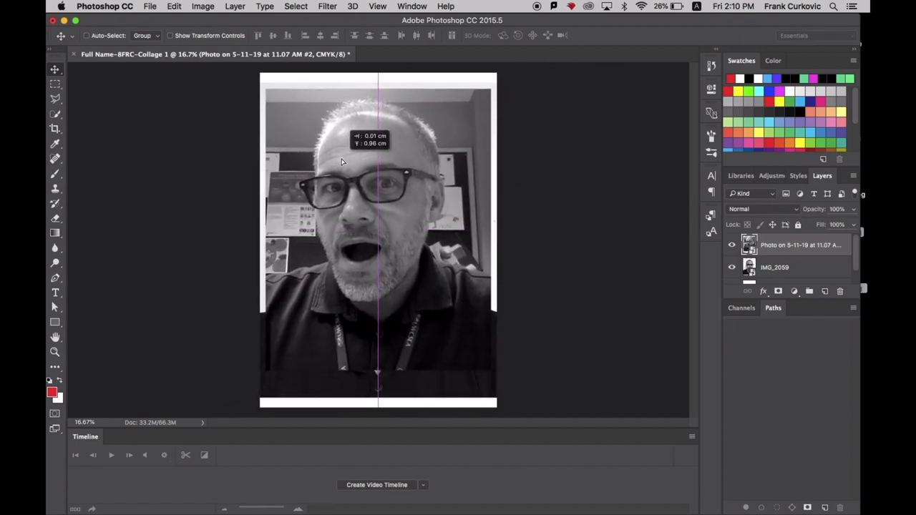
left_click_drag(362, 161, 340, 187)
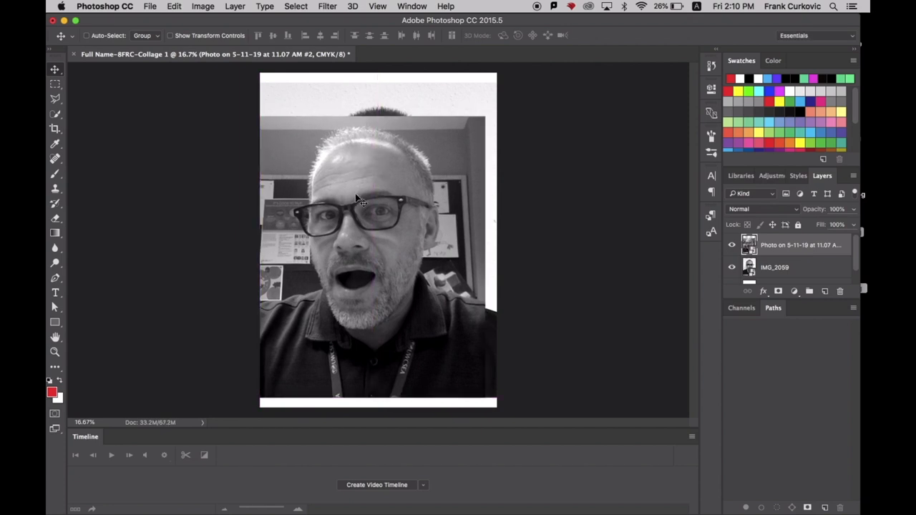
left_click_drag(357, 201, 365, 178)
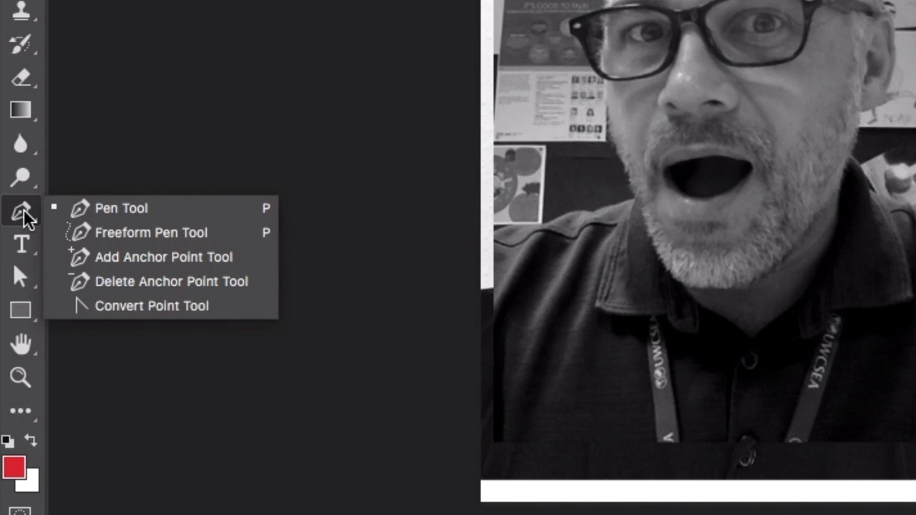
mouse_move(90, 300)
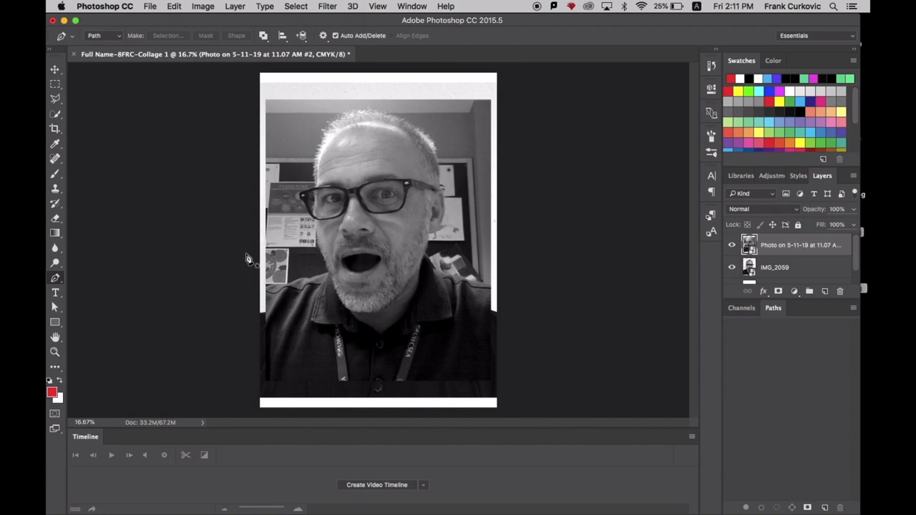
mouse_move(519, 220)
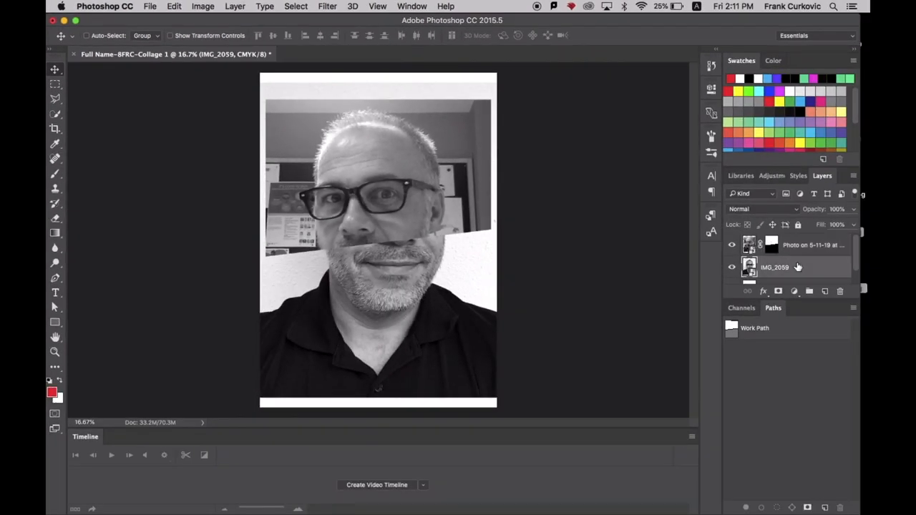
Step: Select the IMG_2059 layer and drag the photo down to align the faces
left_click(802, 245)
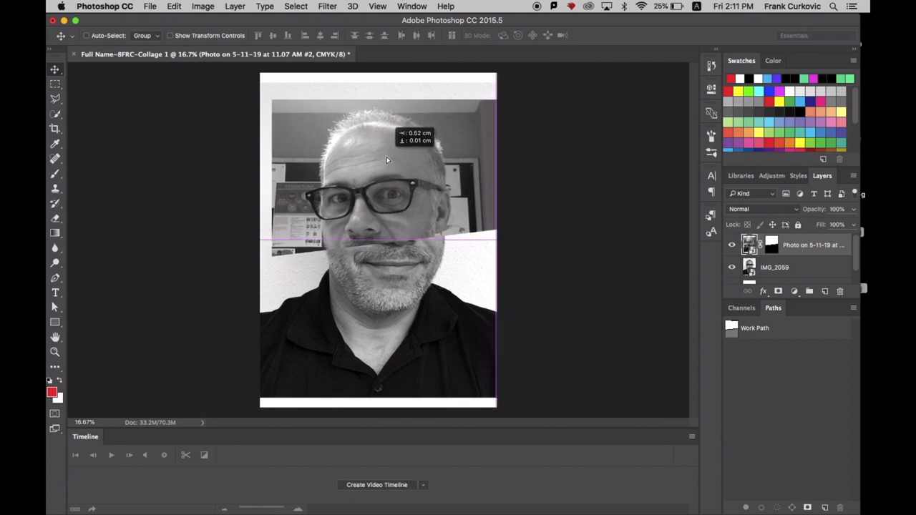
left_click_drag(386, 162, 387, 179)
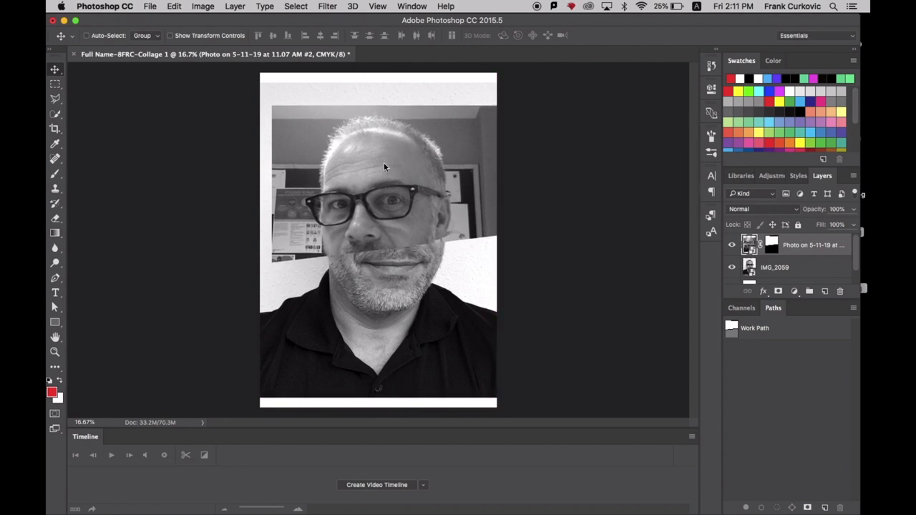
Step: Free-transform the cut top photo, scaling it proportionally to about 106%
key("cmd+t")
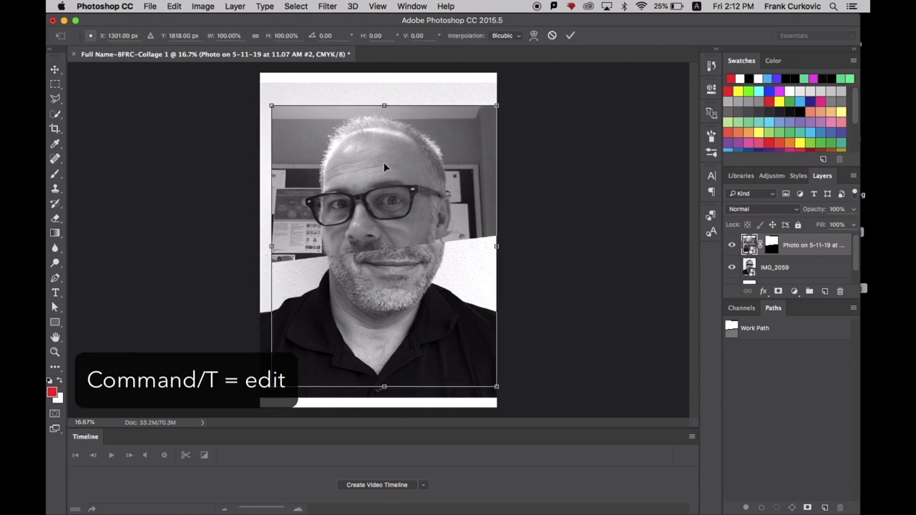
mouse_move(499, 387)
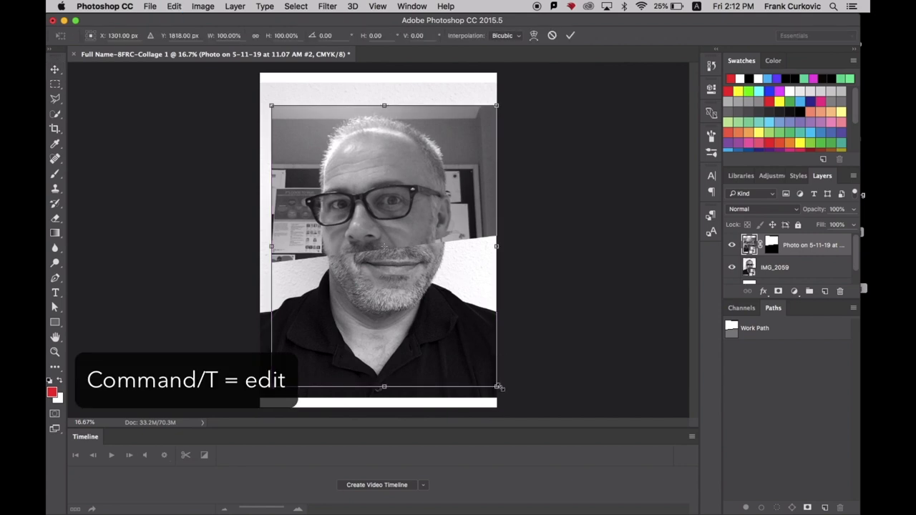
left_click_drag(496, 388, 500, 388)
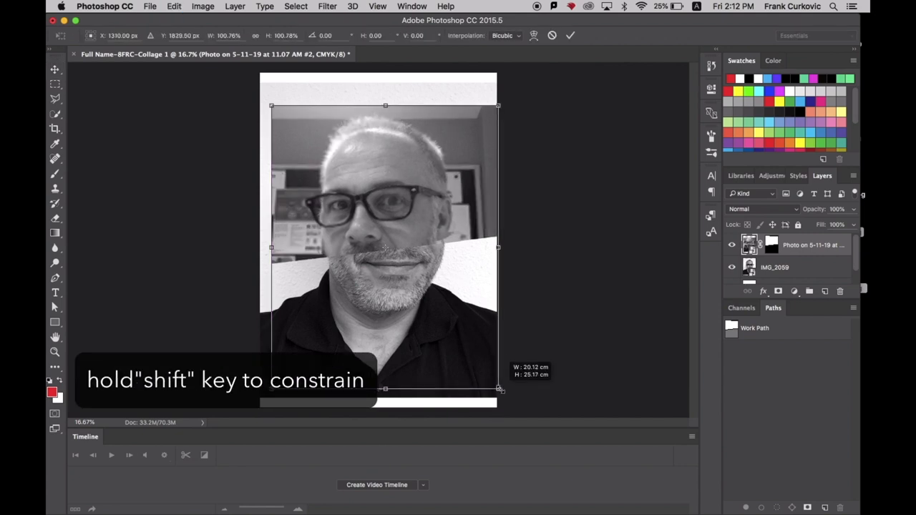
left_click_drag(499, 388, 507, 395)
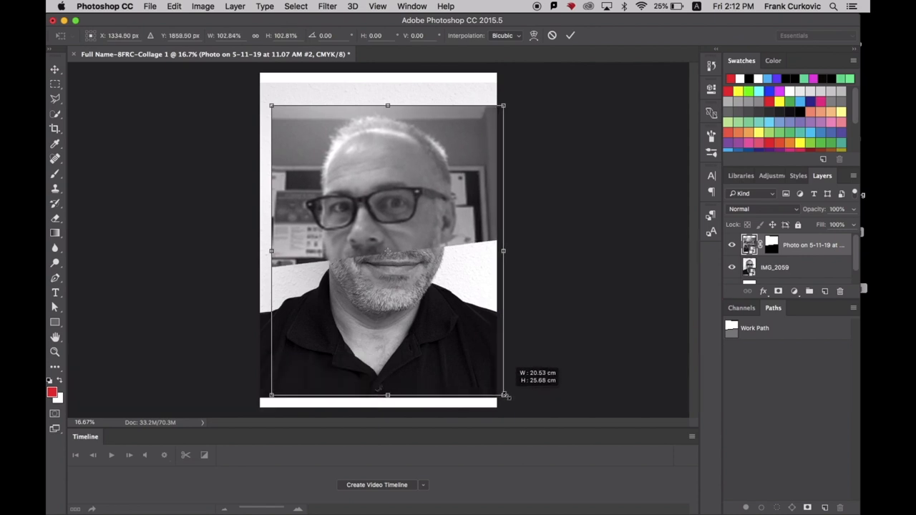
left_click_drag(503, 394, 508, 400)
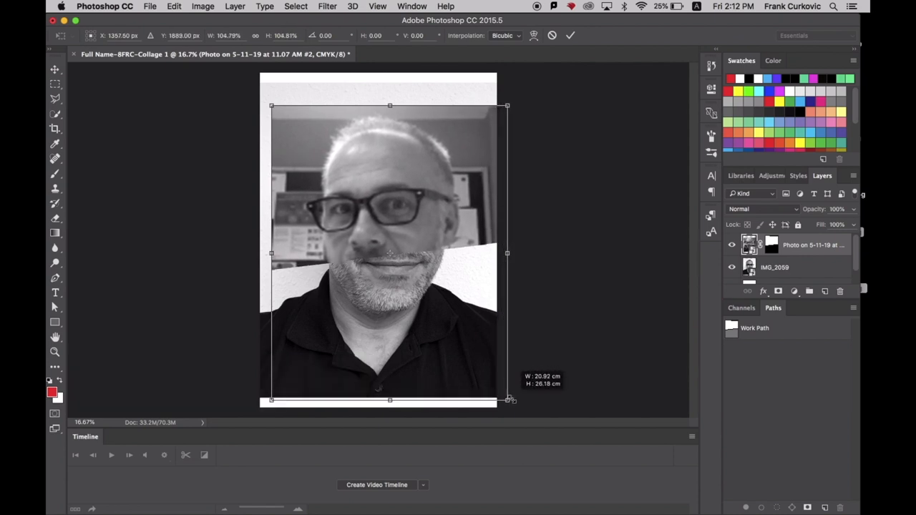
left_click_drag(508, 400, 514, 402)
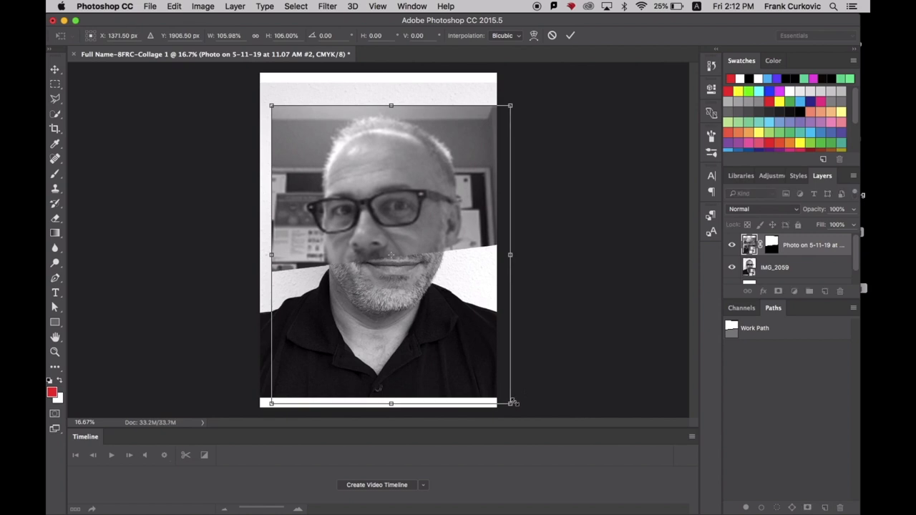
left_click(570, 35)
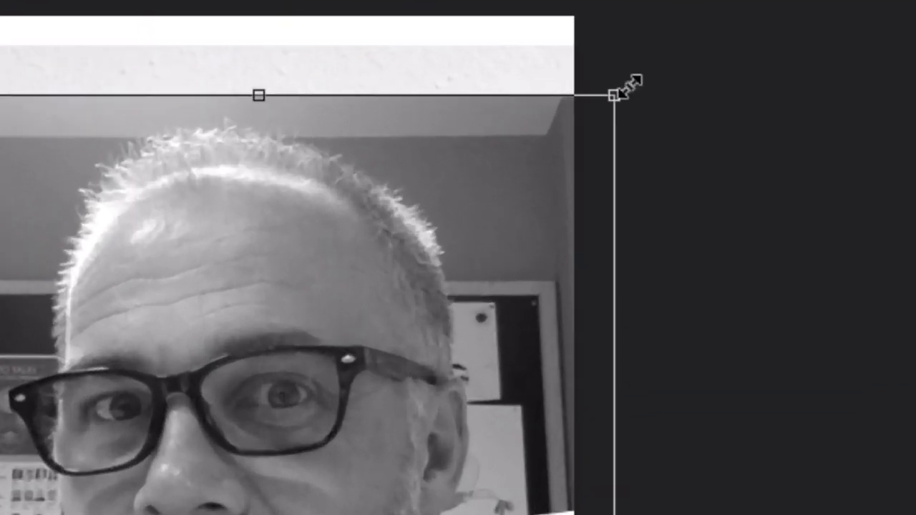
mouse_move(633, 82)
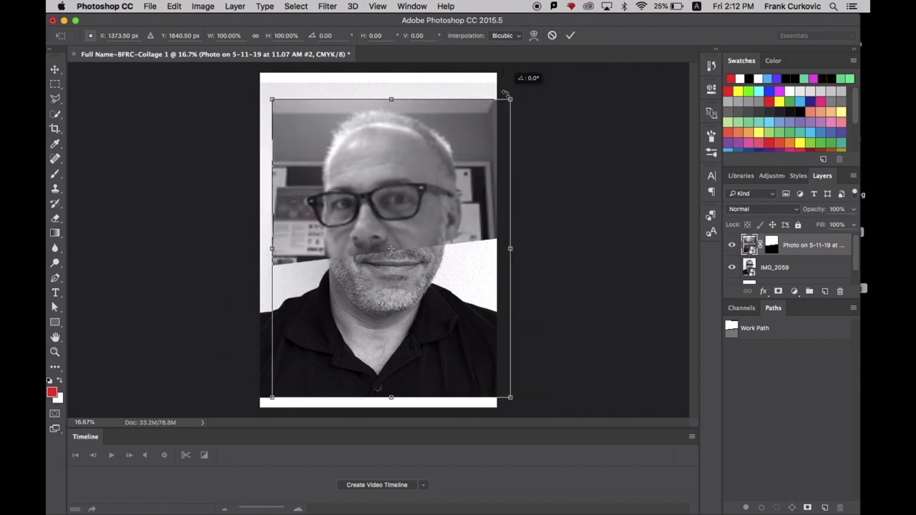
mouse_move(526, 115)
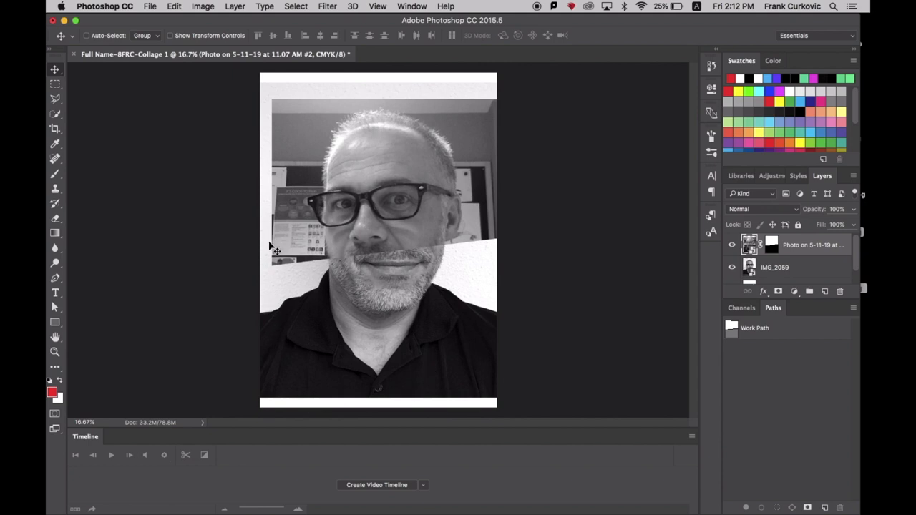
mouse_move(328, 181)
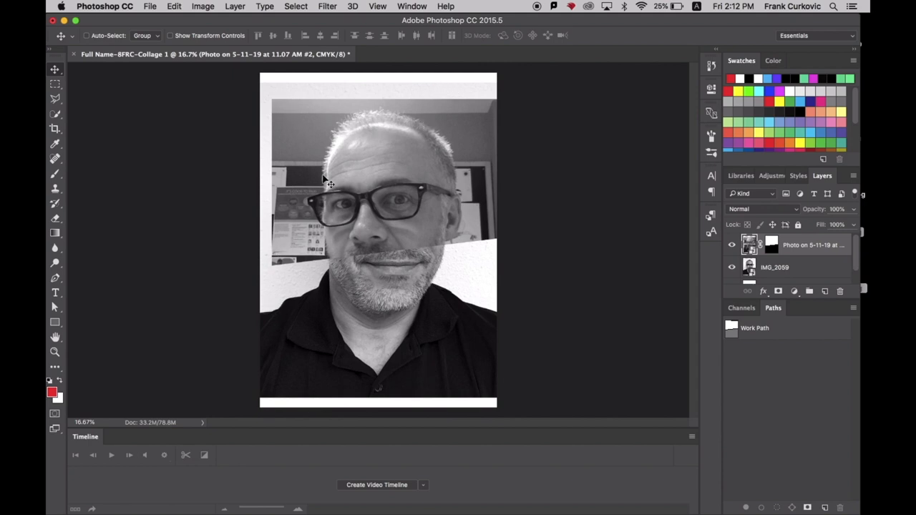
mouse_move(268, 103)
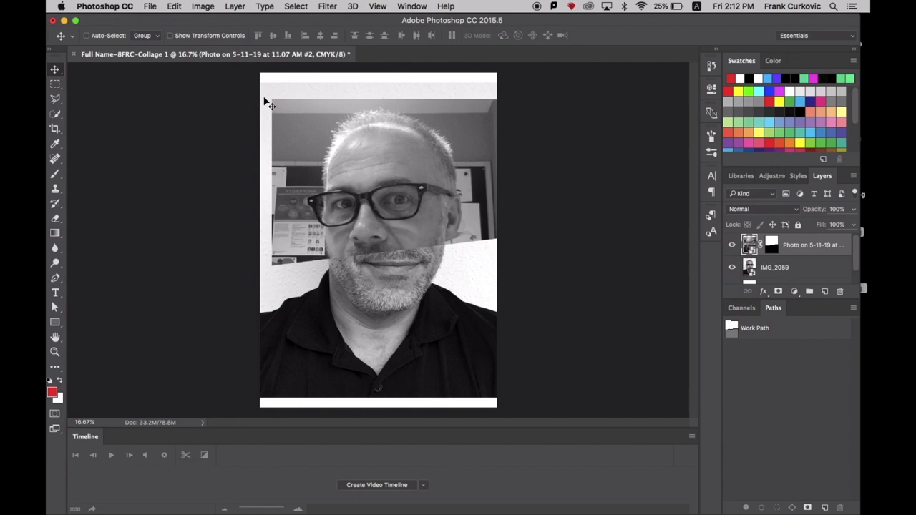
mouse_move(284, 97)
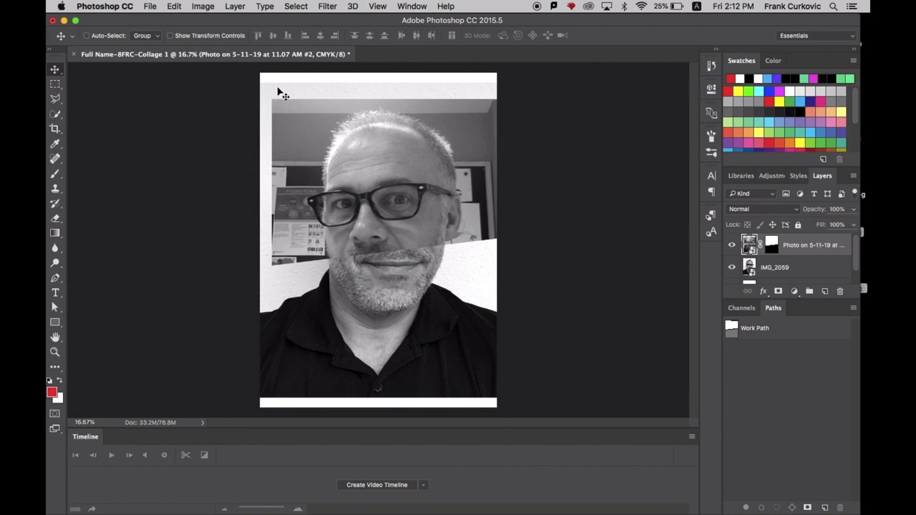
mouse_move(469, 84)
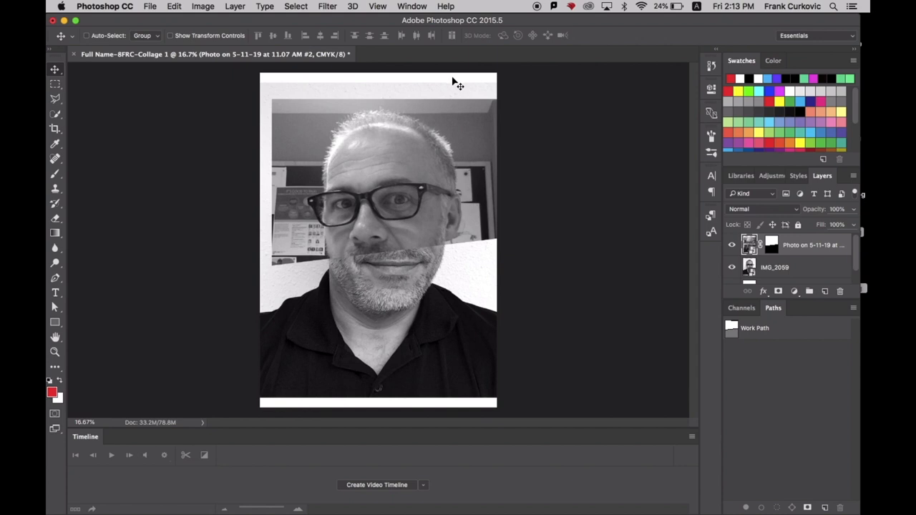
Step: Free-transform the IMG_2059 layer, resizing it to about 86% to fill the page
left_click(776, 267)
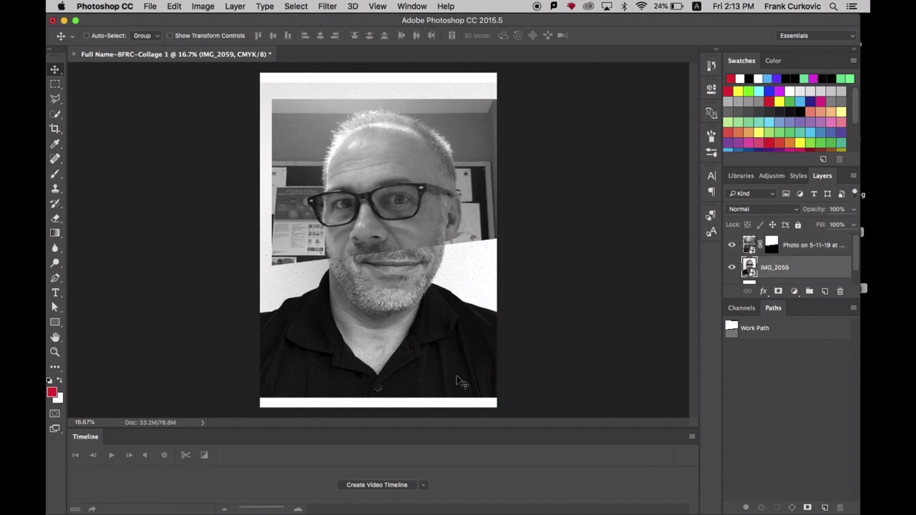
key("cmd+t")
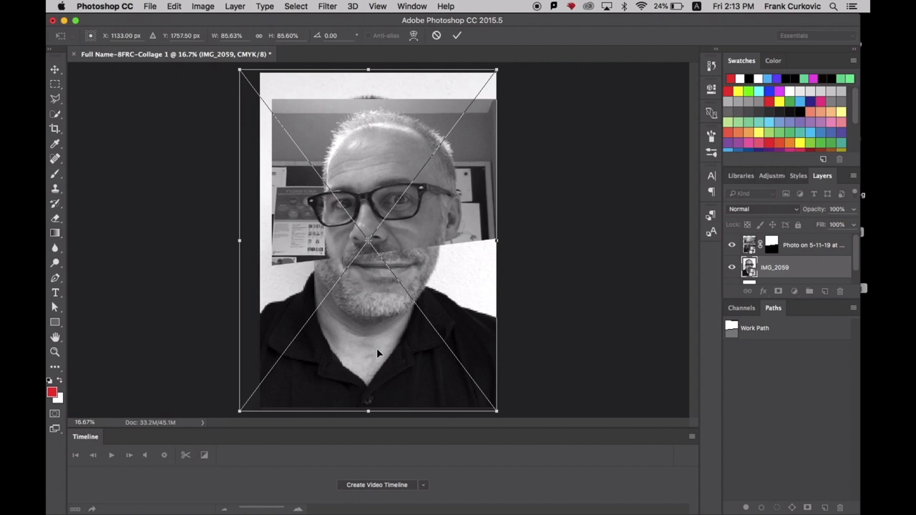
left_click_drag(380, 240, 391, 240)
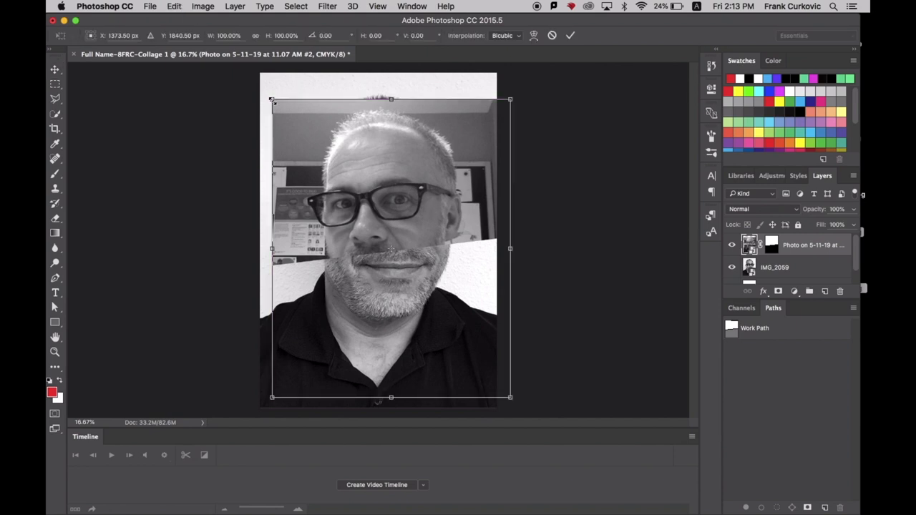
Step: Scale the top photo to about 104% and nudge it until the faces align
left_click_drag(272, 100, 262, 88)
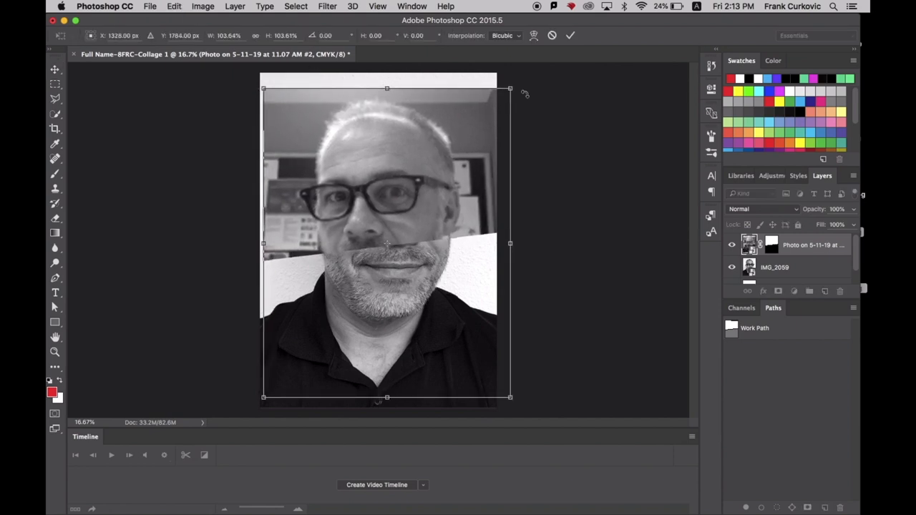
left_click_drag(510, 88, 517, 79)
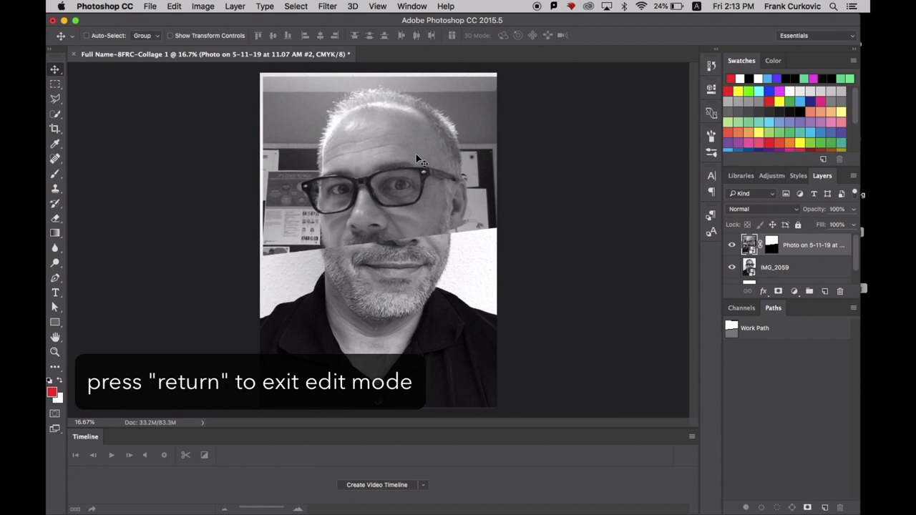
left_click_drag(422, 157, 423, 170)
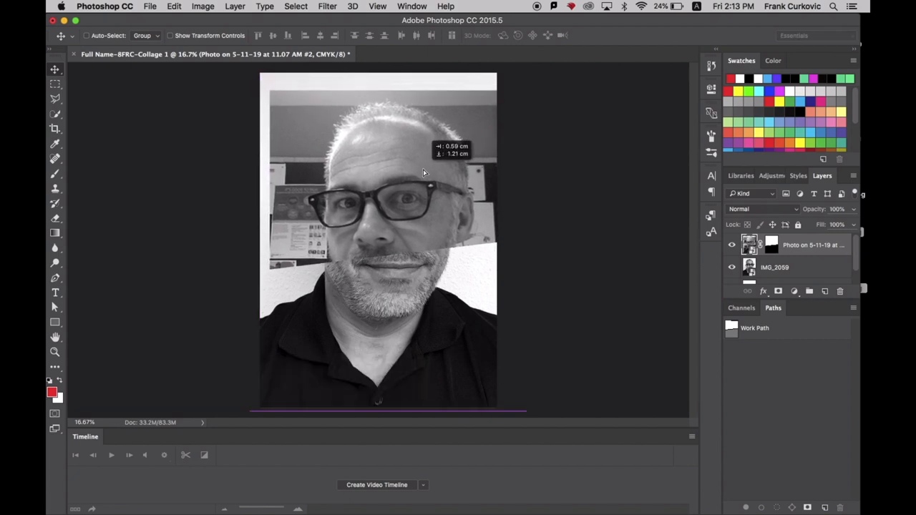
left_click_drag(430, 179, 419, 173)
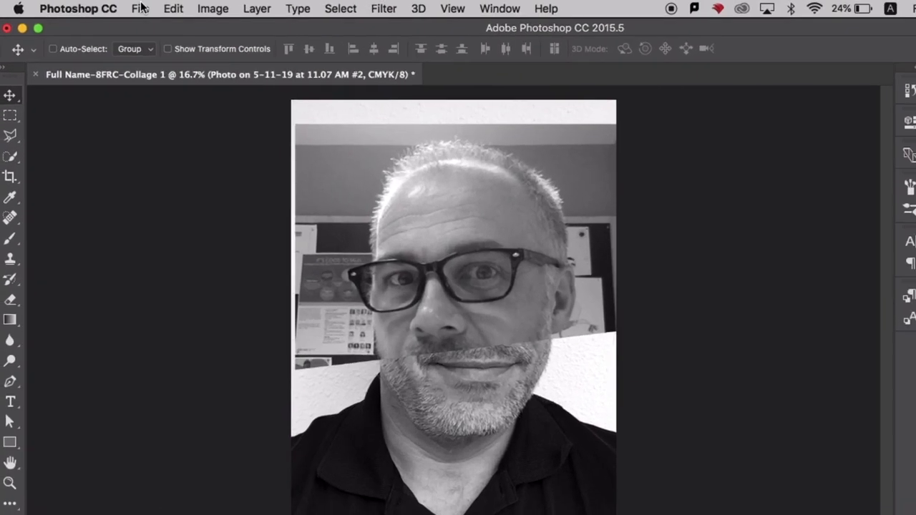
Step: Export the collage via Export As as a 100% quality JPG
left_click(139, 8)
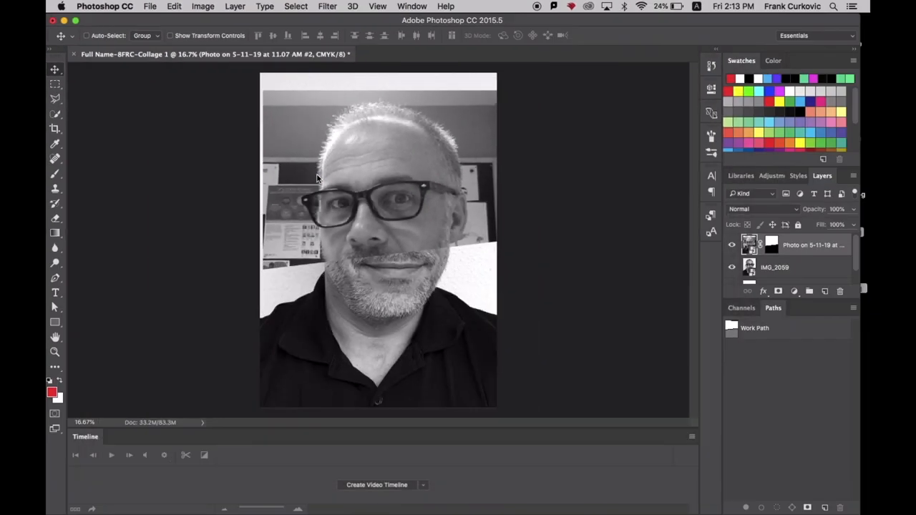
left_click(539, 129)
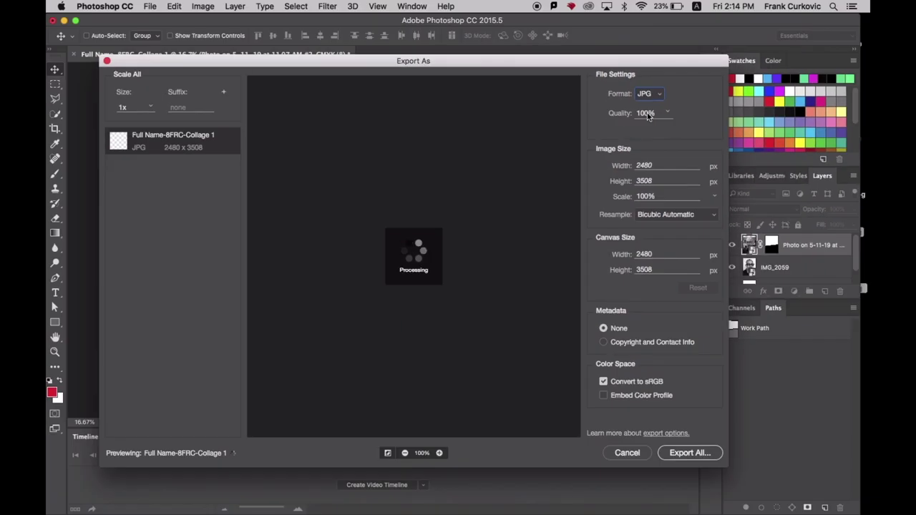
left_click(689, 453)
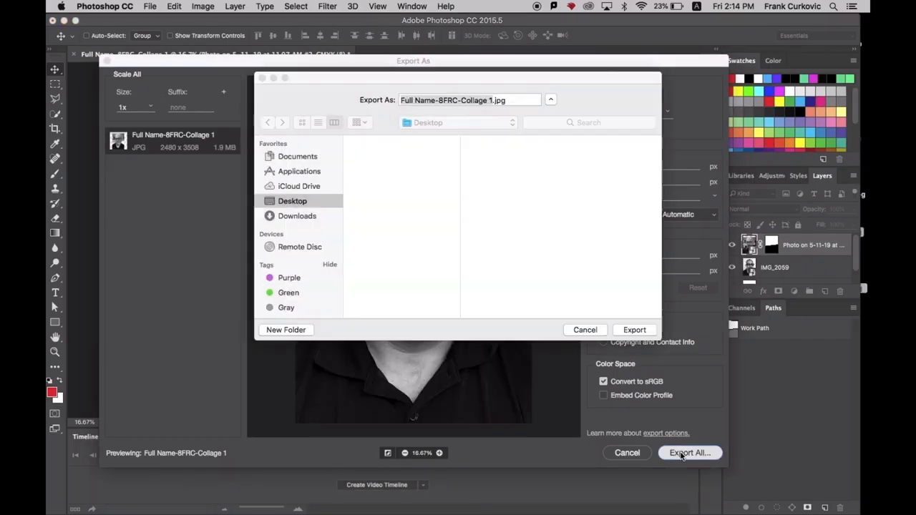
Step: Save the JPG to the Desktop, then open Full Name-8FRC-Self 1 in Preview
left_click(550, 99)
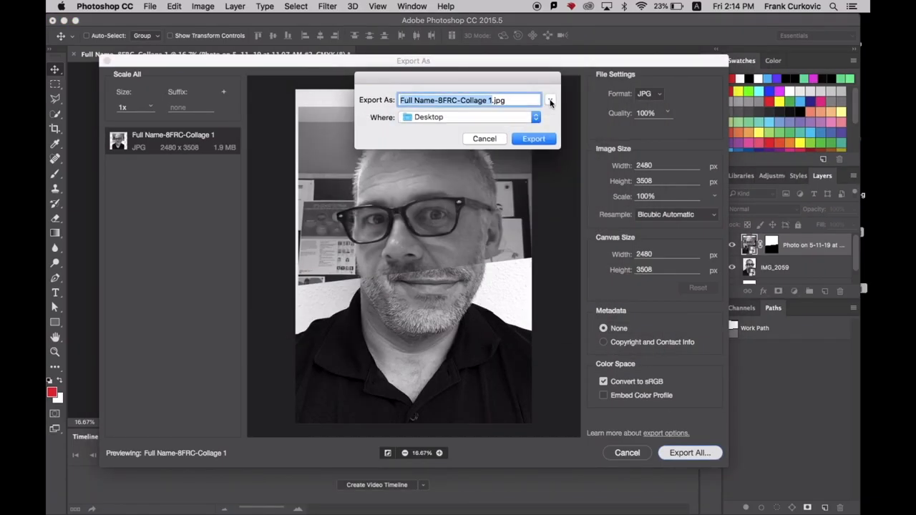
left_click(550, 99)
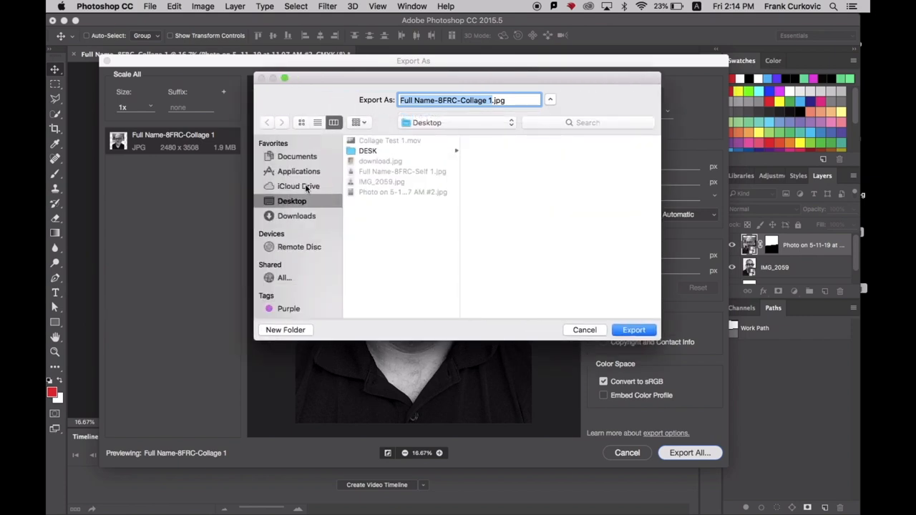
left_click(585, 330)
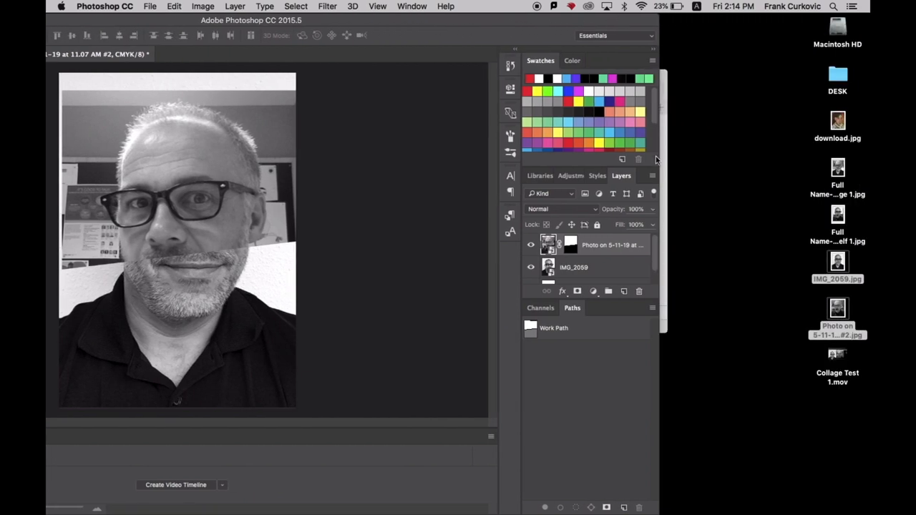
double_click(837, 215)
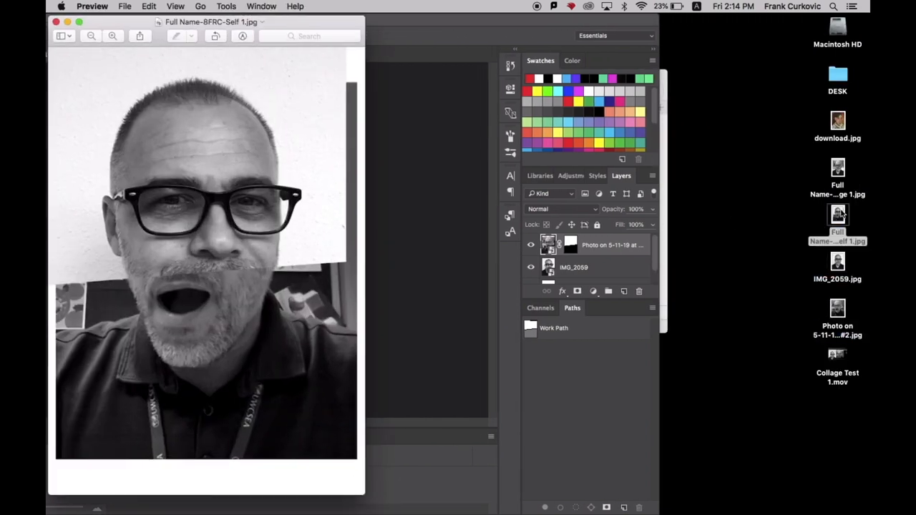